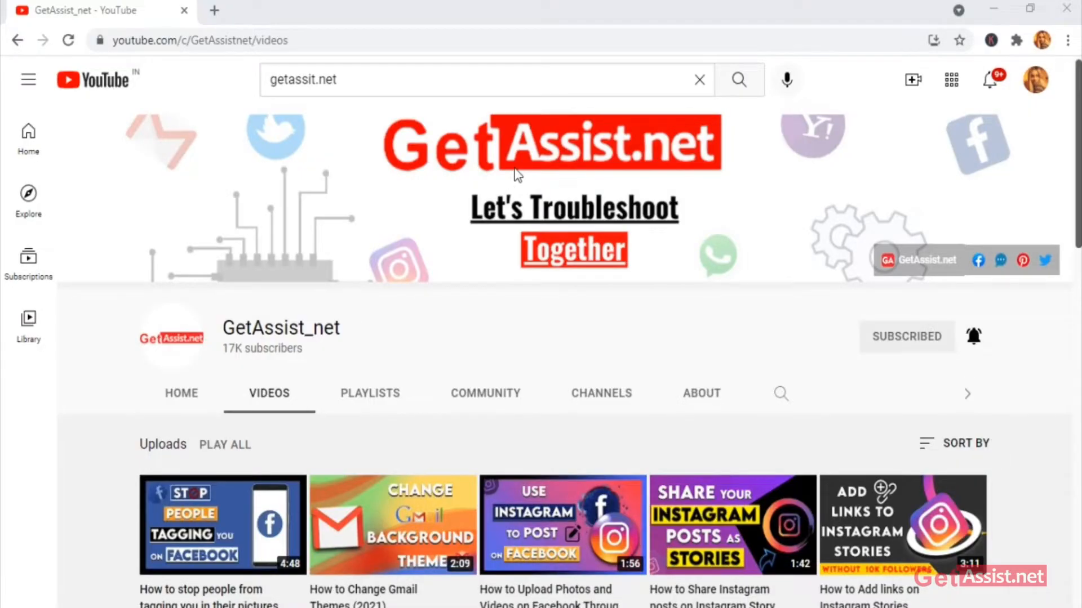
Scroll down to the Coleridge–Keats table and delete the JOHN KEATS row
scroll(down, 3)
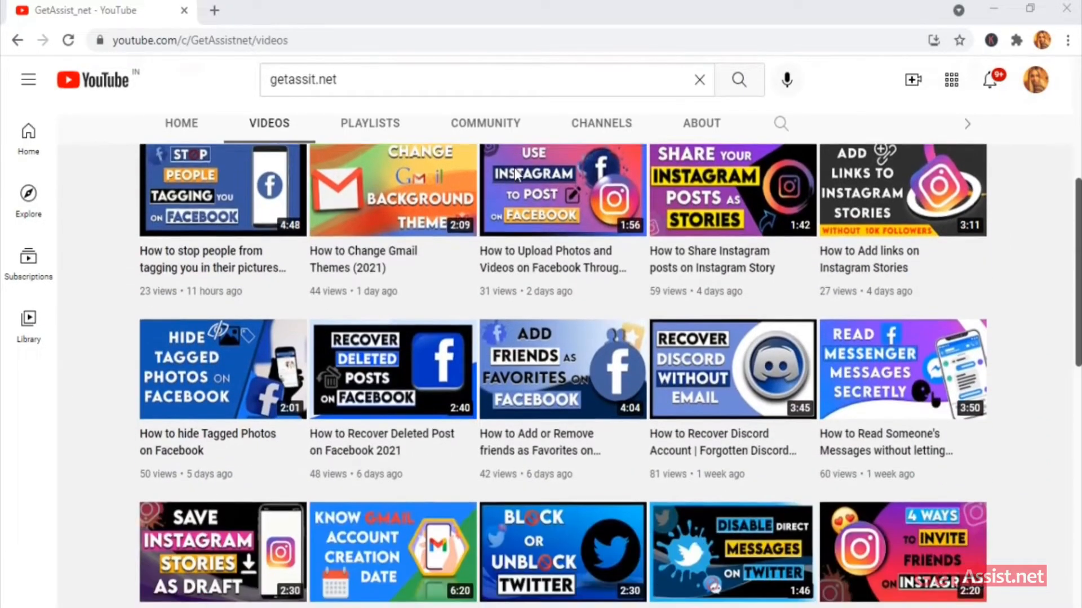
scroll(down, 3)
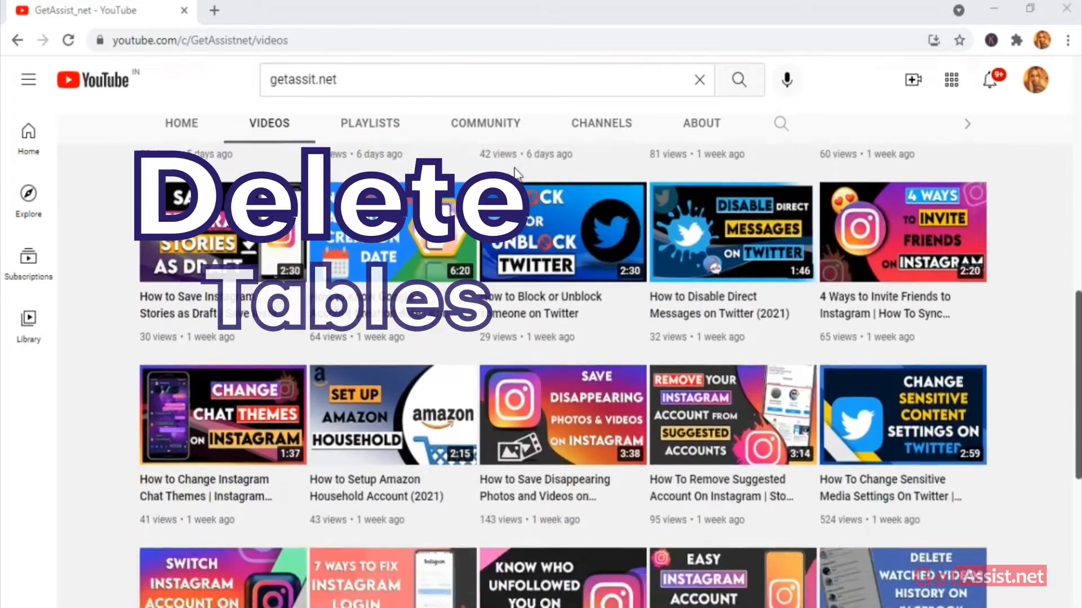
scroll(down, 3)
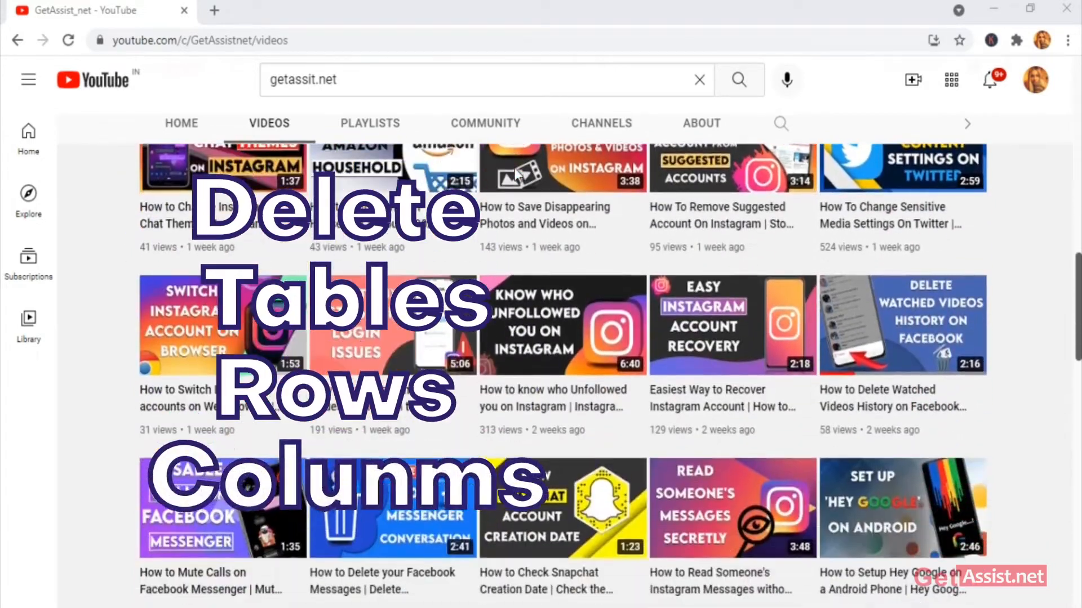
scroll(down, 3)
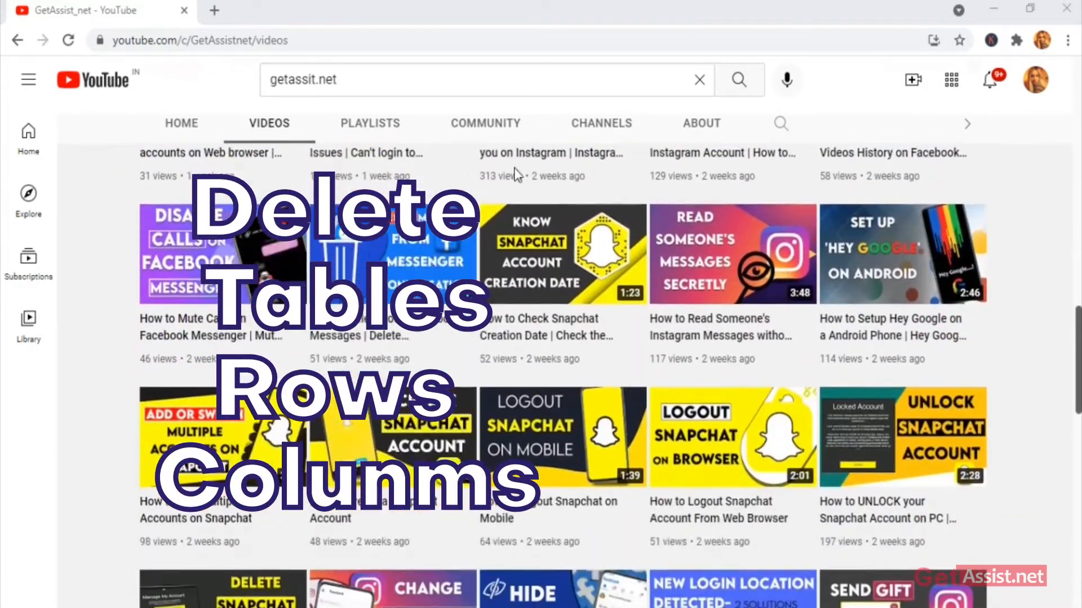
scroll(down, 3)
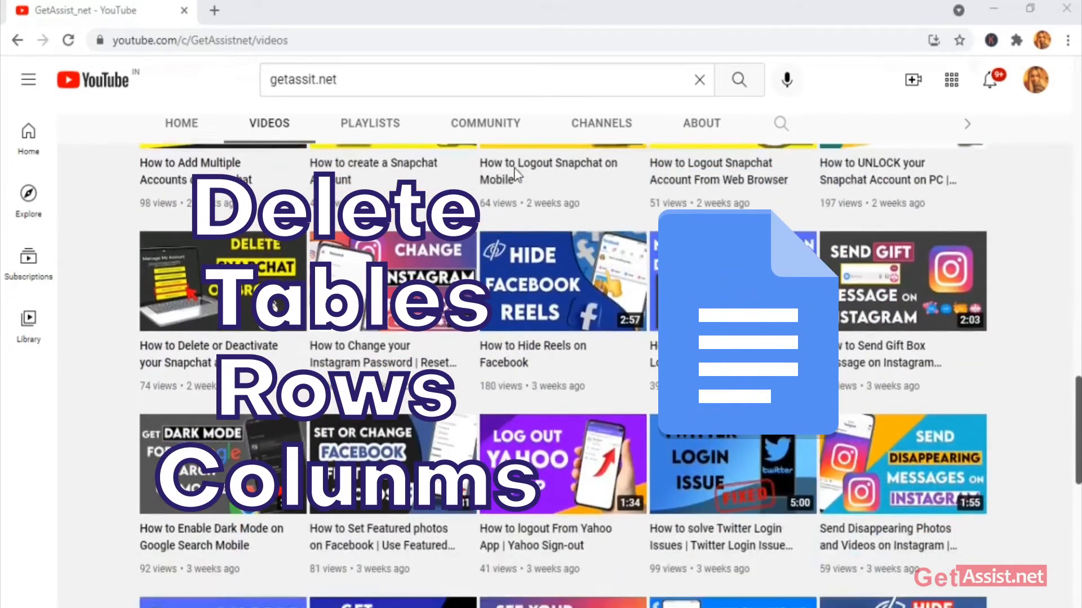
scroll(down, 3)
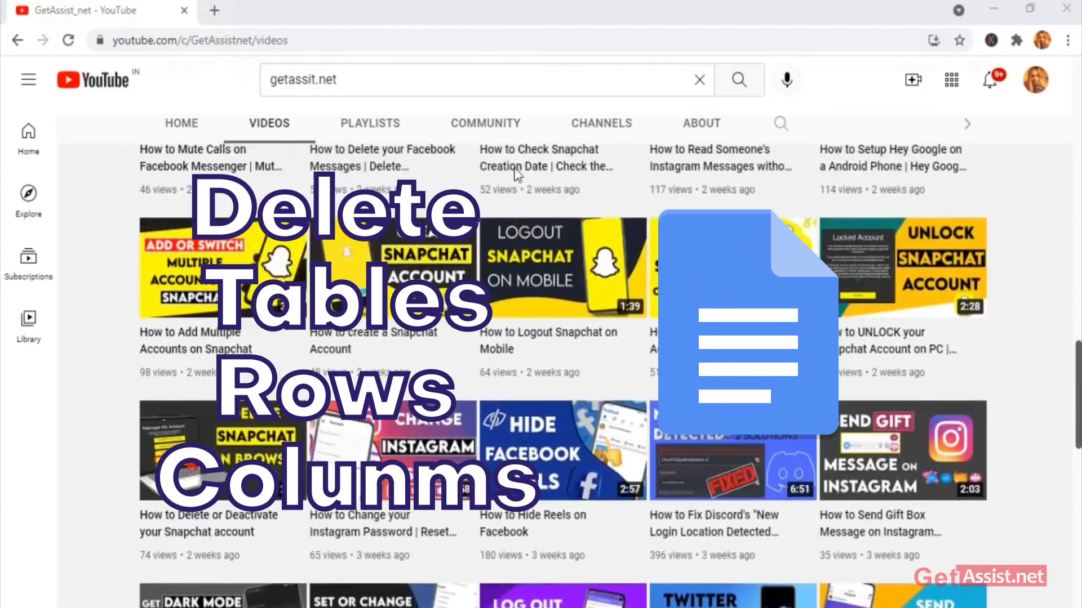
click(104, 16)
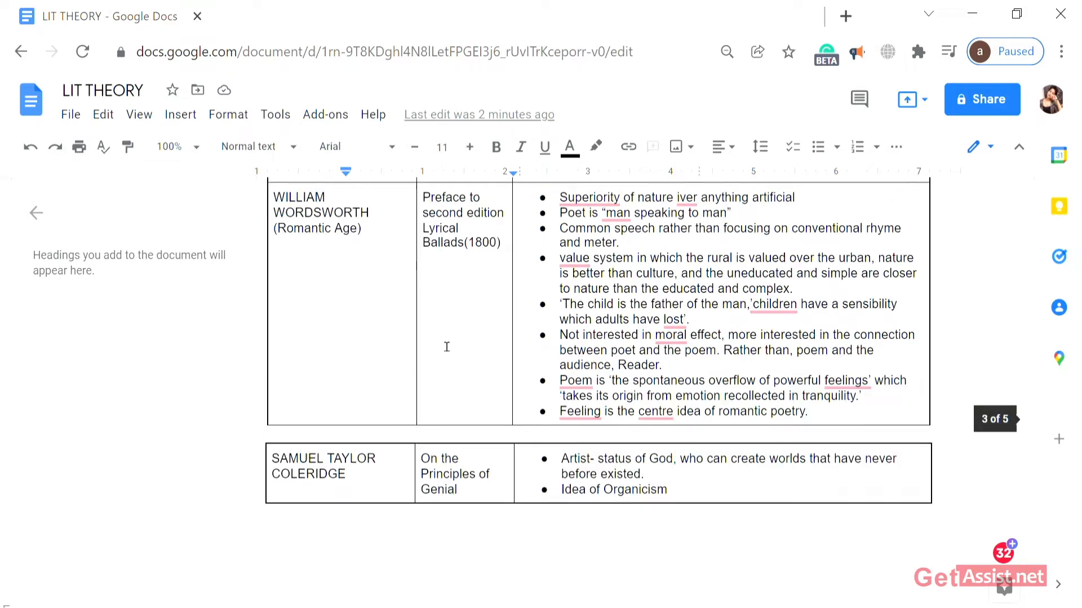
scroll(down, 3)
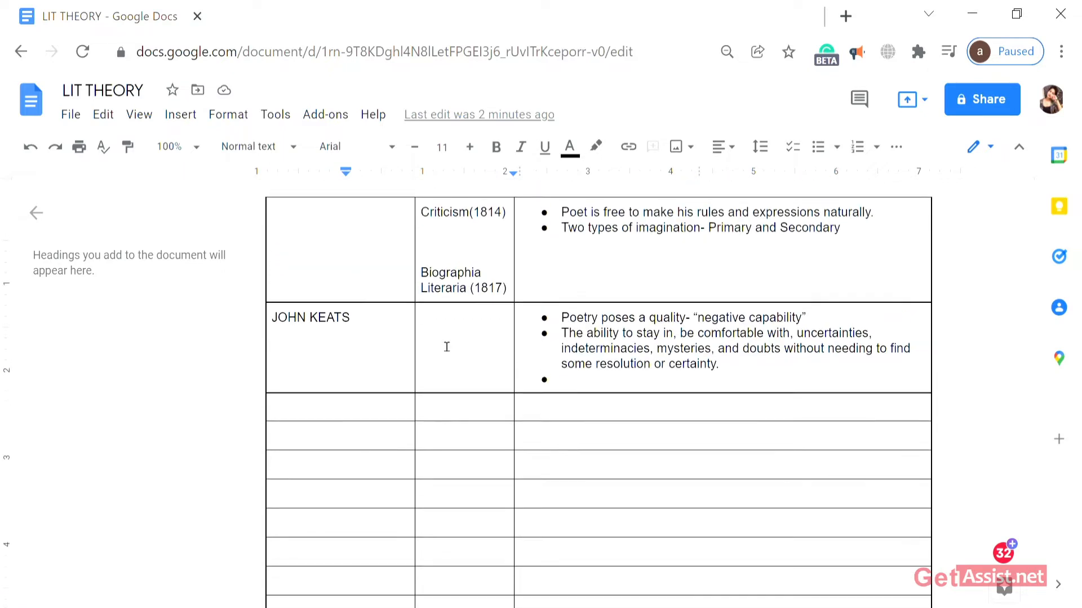
scroll(down, 3)
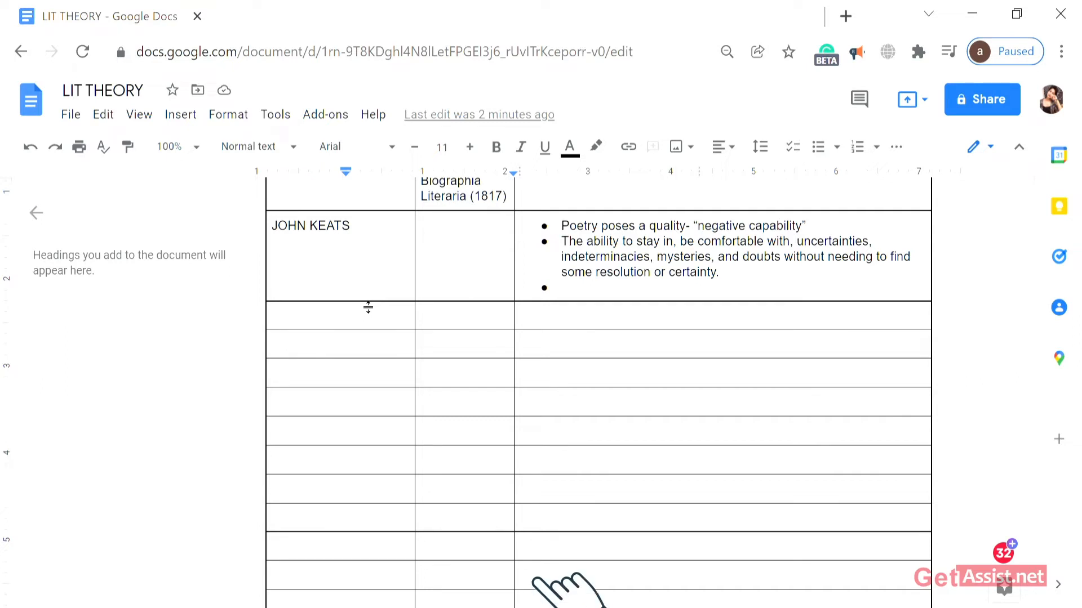
right_click(338, 315)
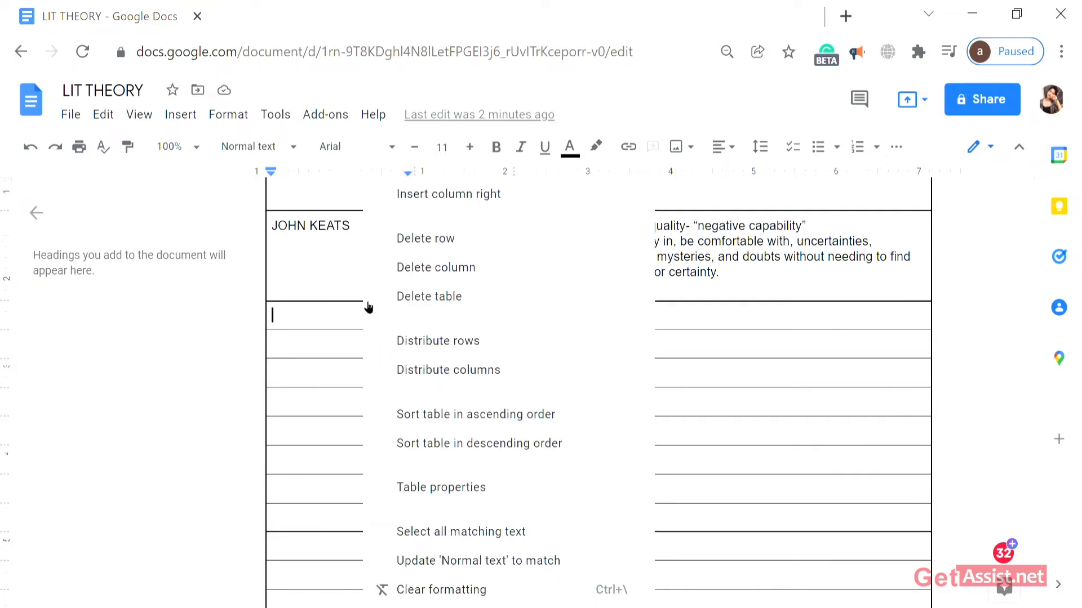
mouse_move(426, 239)
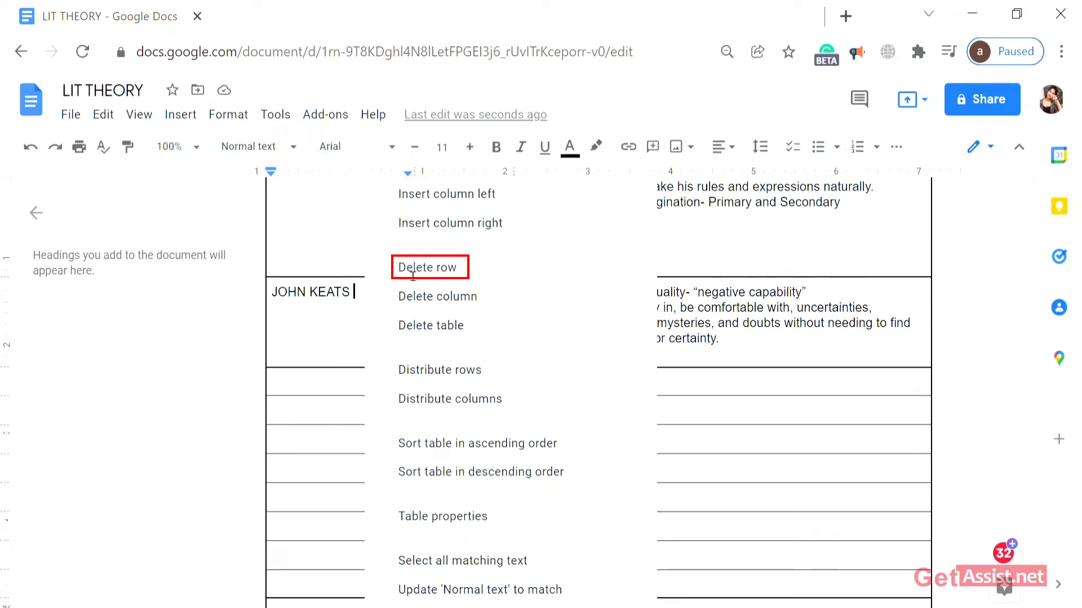
click(428, 267)
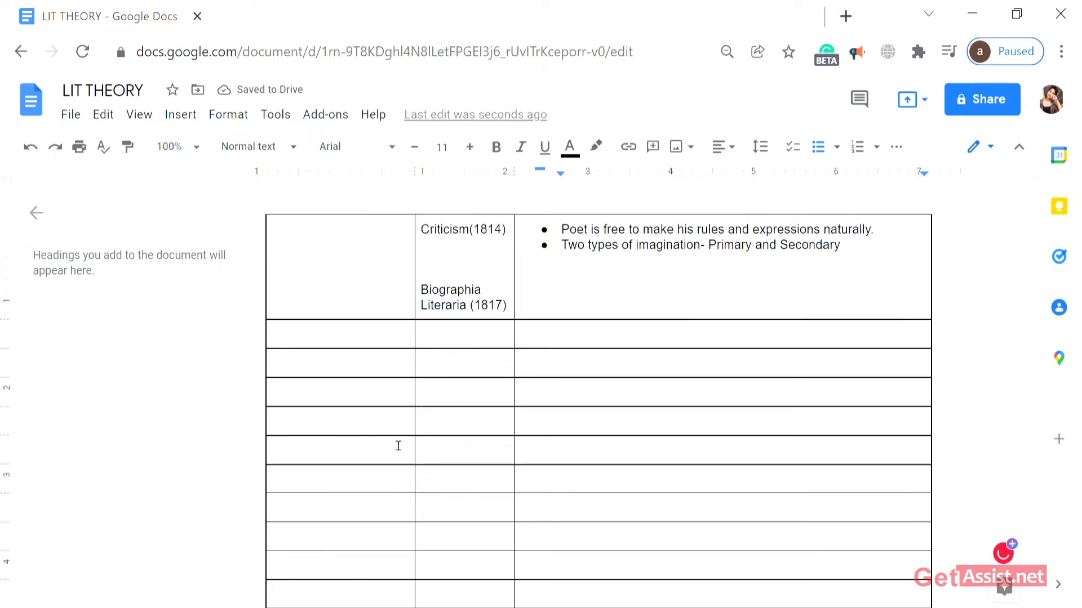
Undo the deletion so the JOHN KEATS row returns below the Coleridge row
key(ctrl+z)
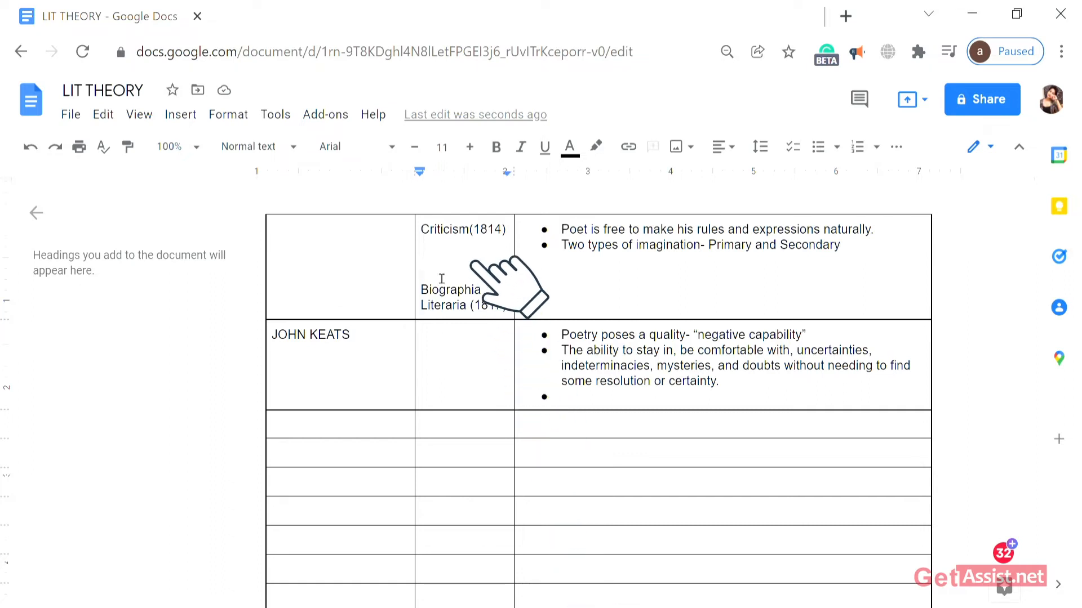
Delete the second column listing Biographia Literaria, leaving a two-column table
right_click(462, 269)
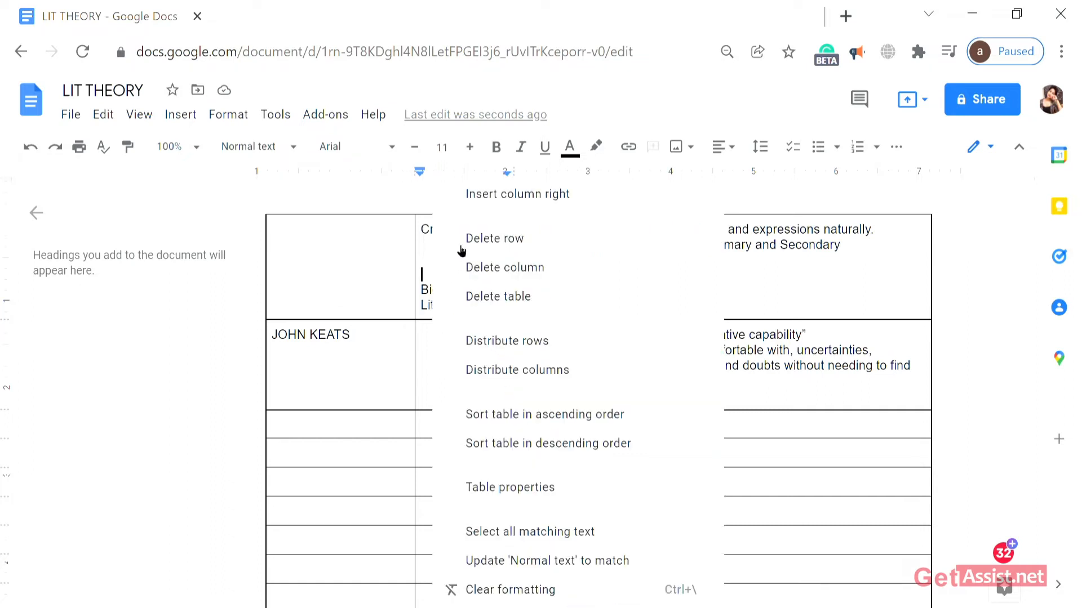
mouse_move(504, 268)
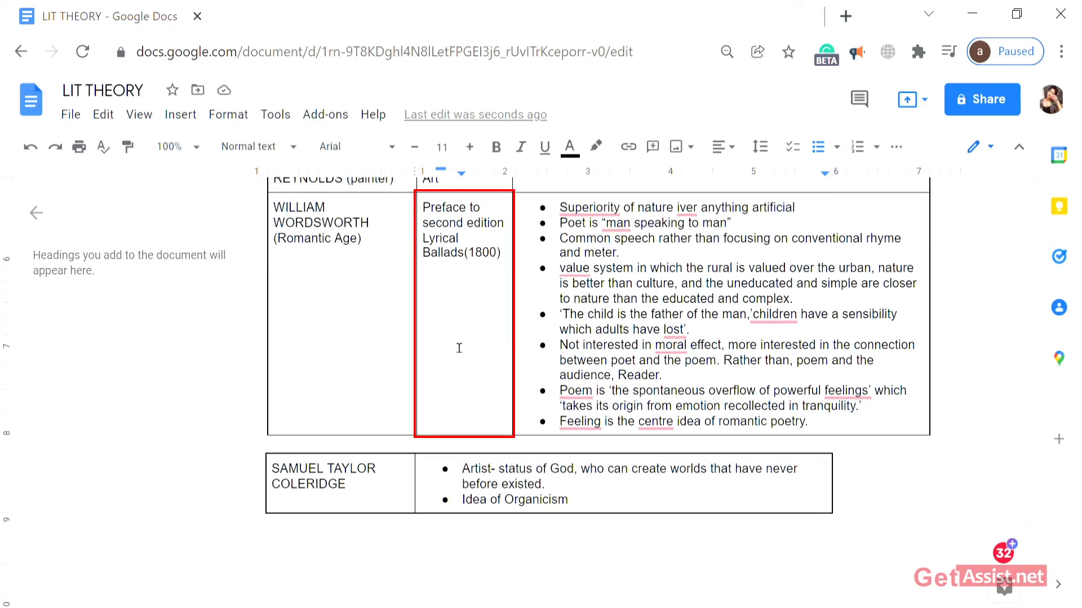
scroll(down, 3)
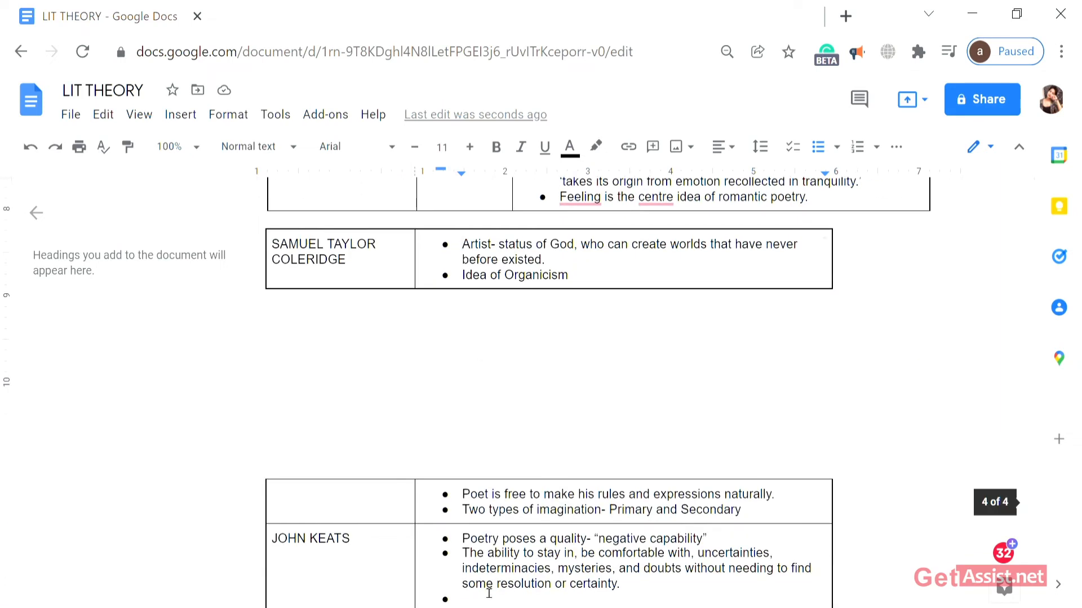
scroll(down, 3)
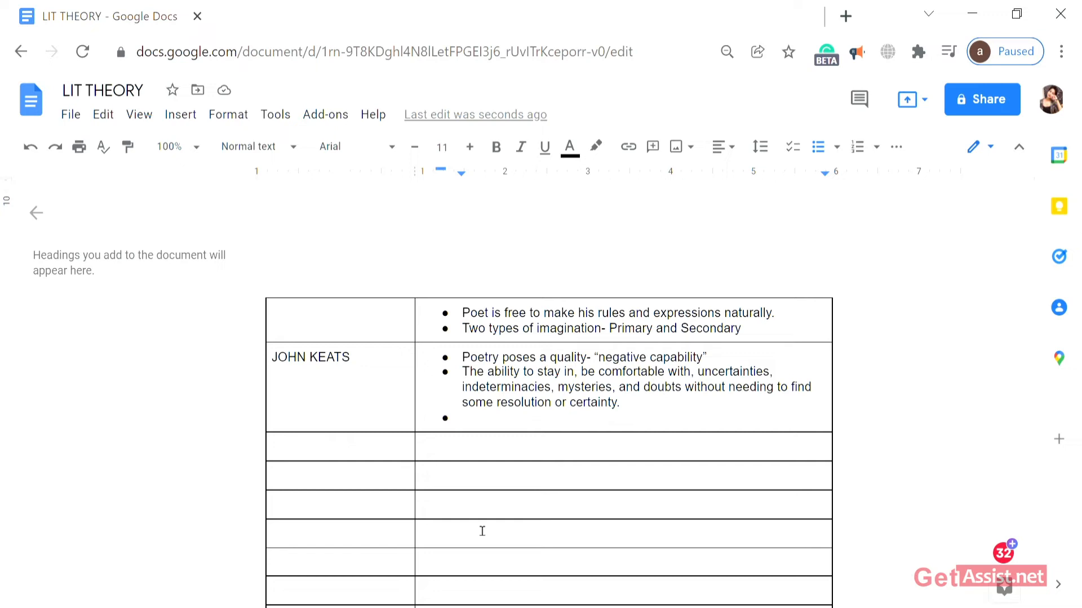
Undo to bring back the works column with Biographia Literaria
key(ctrl+z)
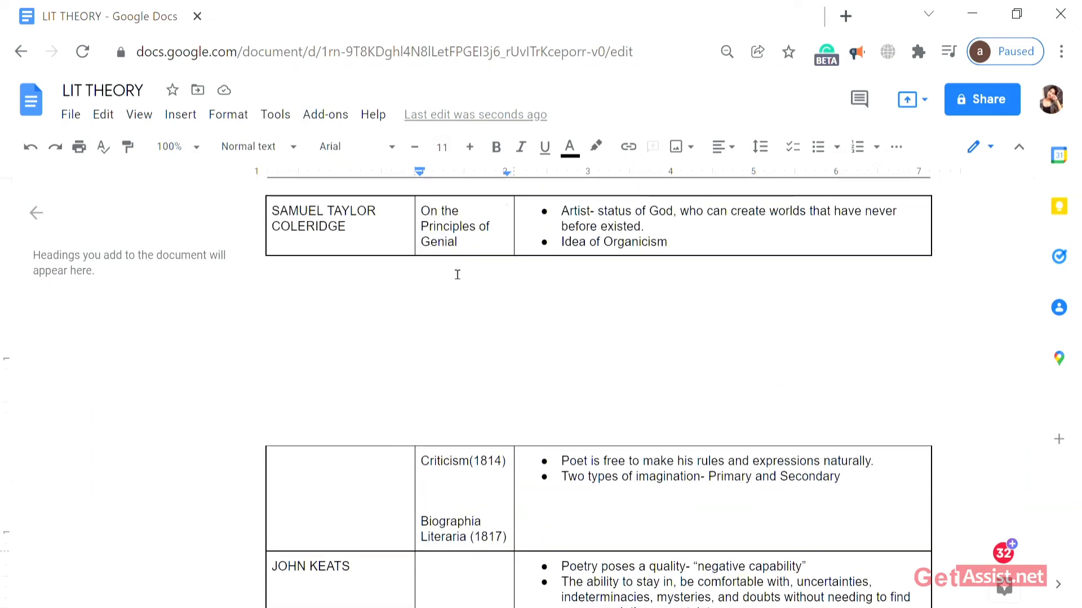
scroll(down, 3)
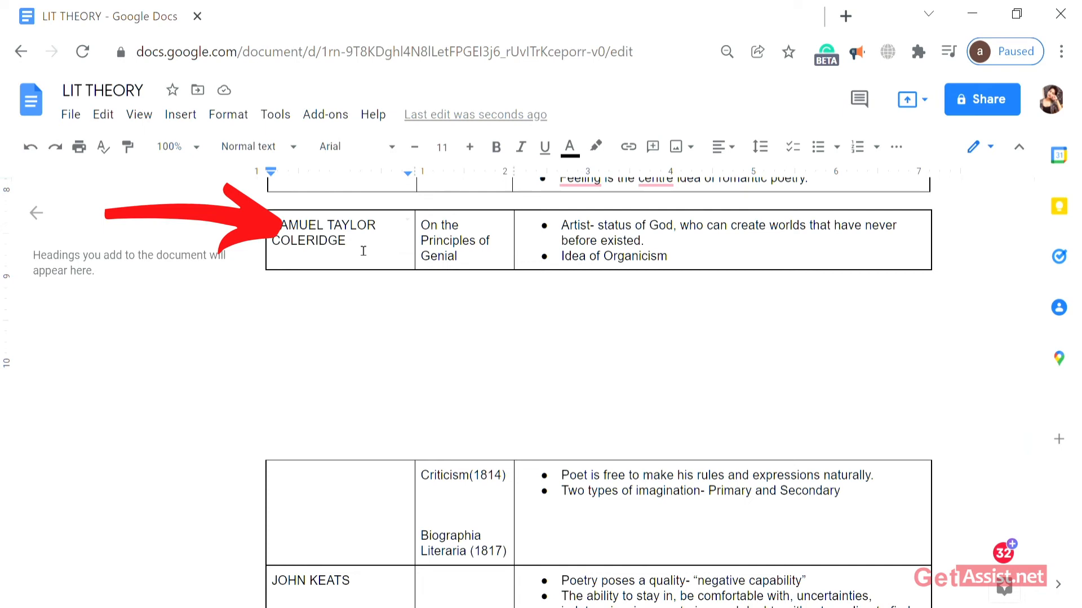
Delete the entire Samuel Taylor Coleridge table, then undo with Ctrl+Z
right_click(324, 239)
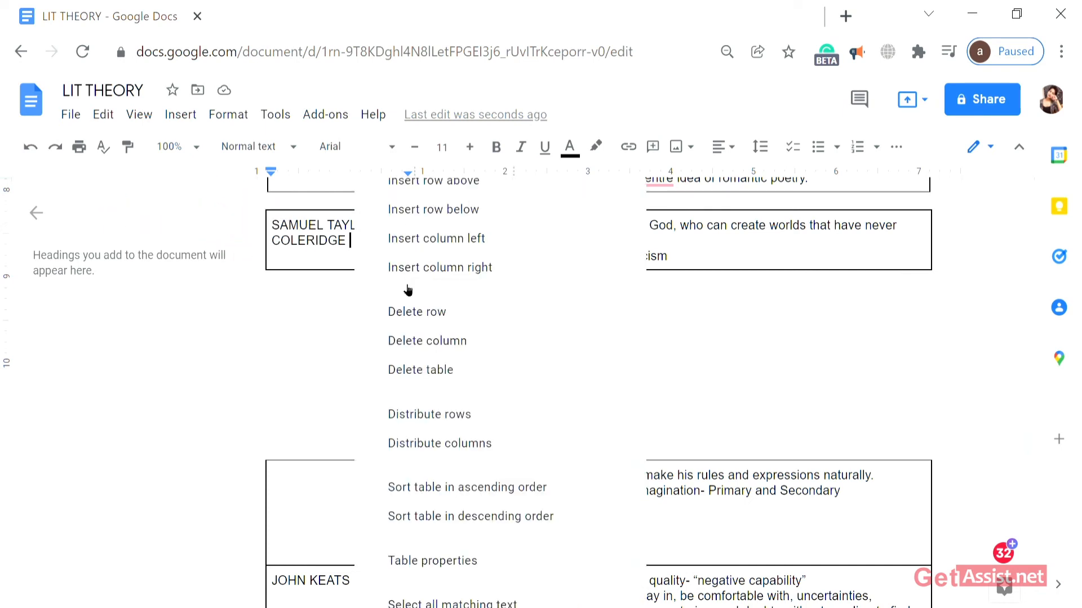
mouse_move(424, 369)
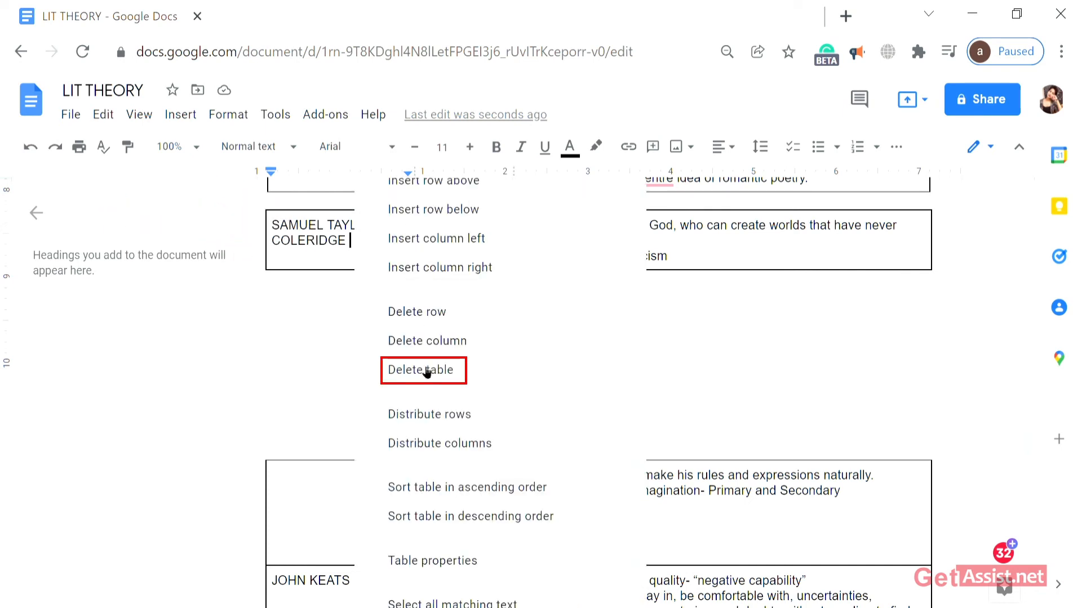
click(422, 369)
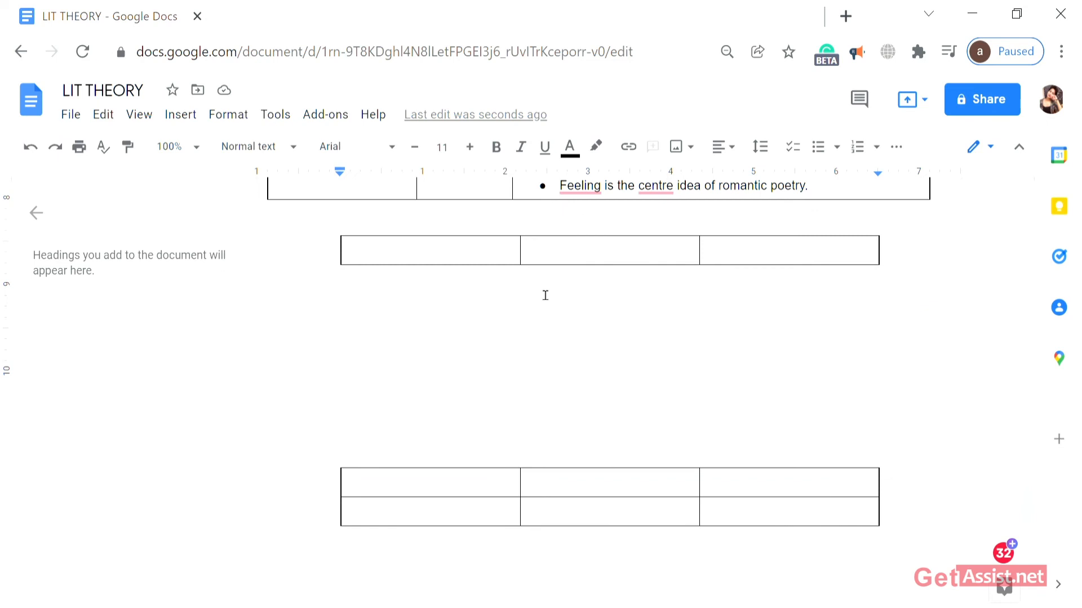
key(ctrl+z)
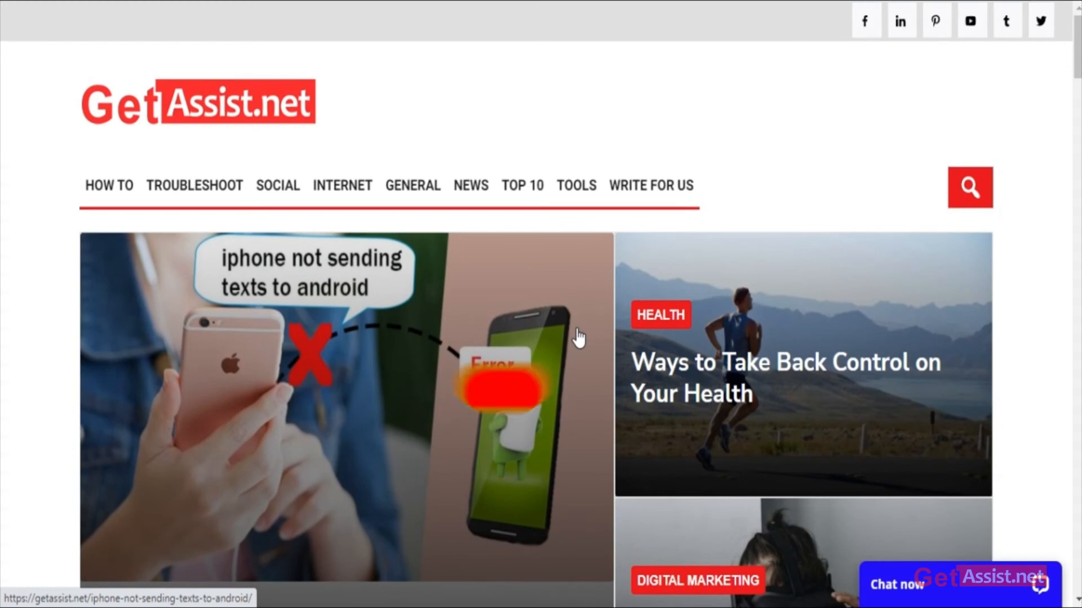
scroll(down, 3)
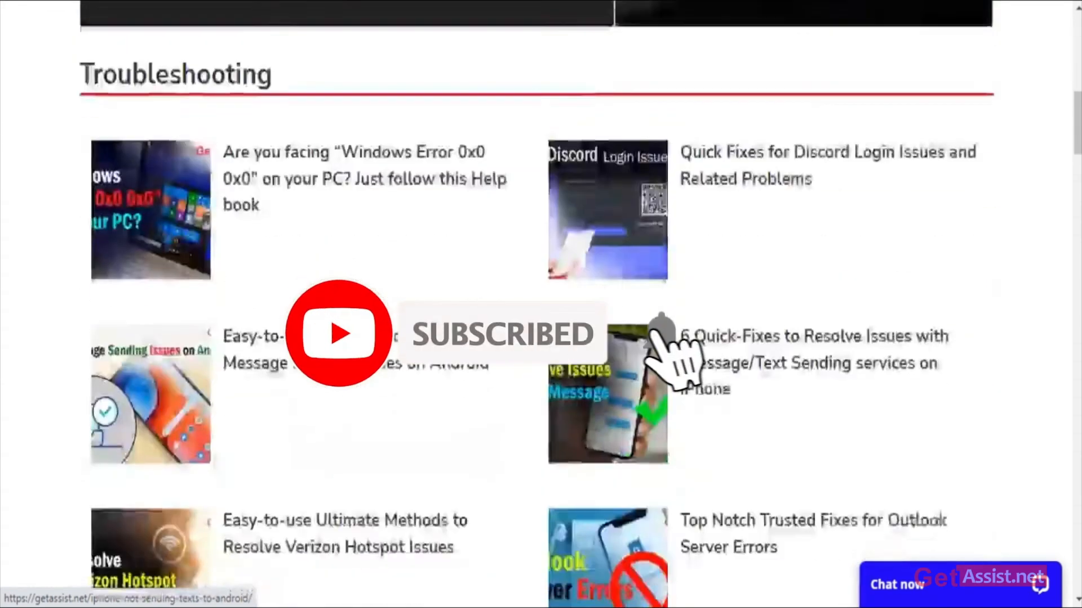